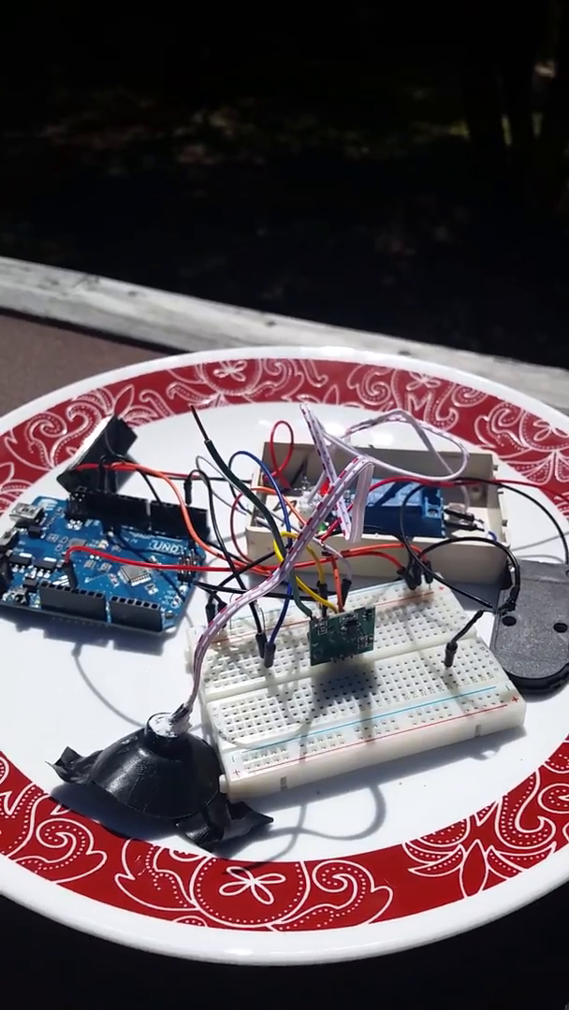
mouse_move(285, 505)
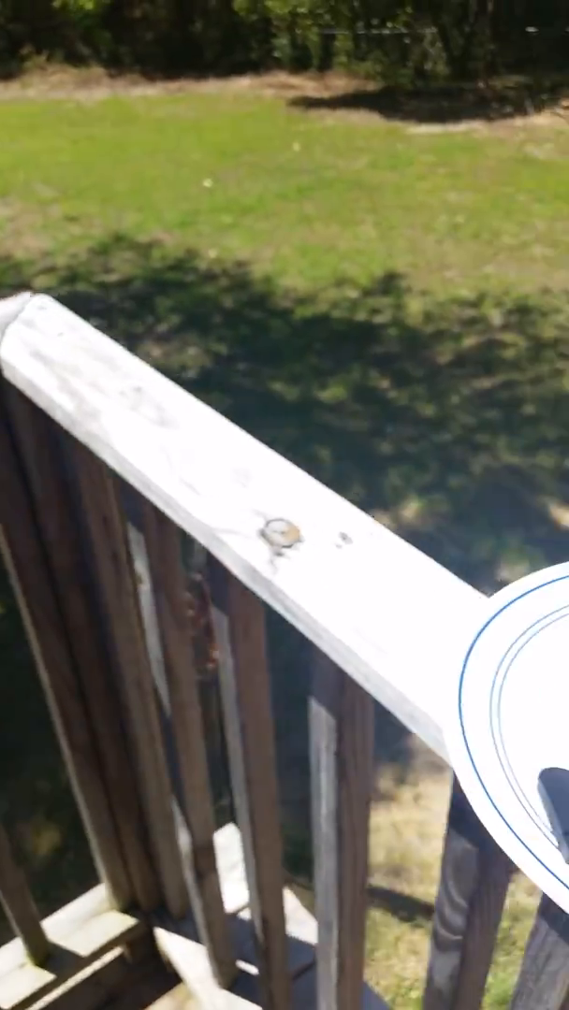